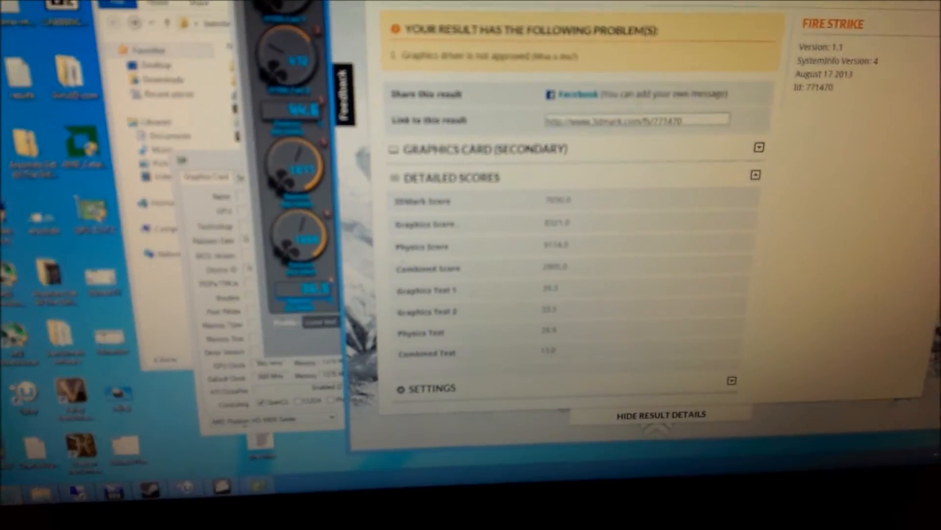
pyautogui.scroll(3)
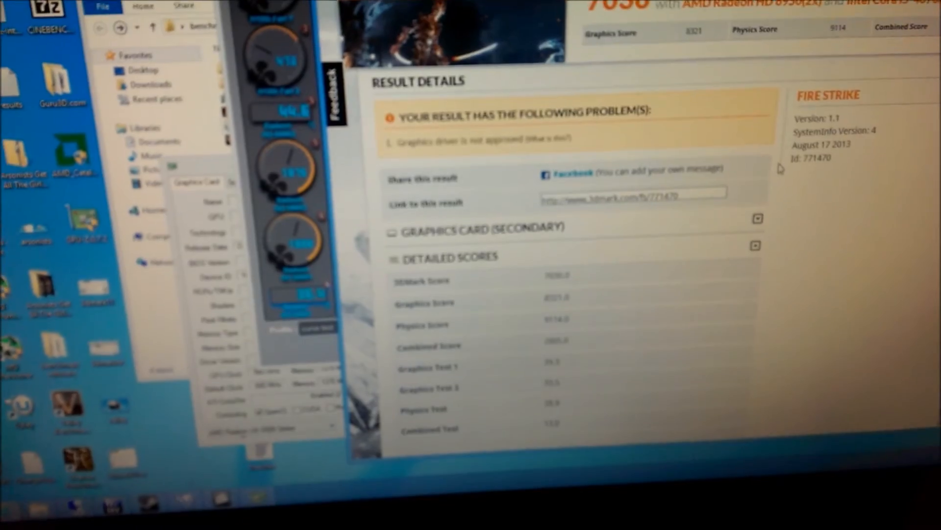